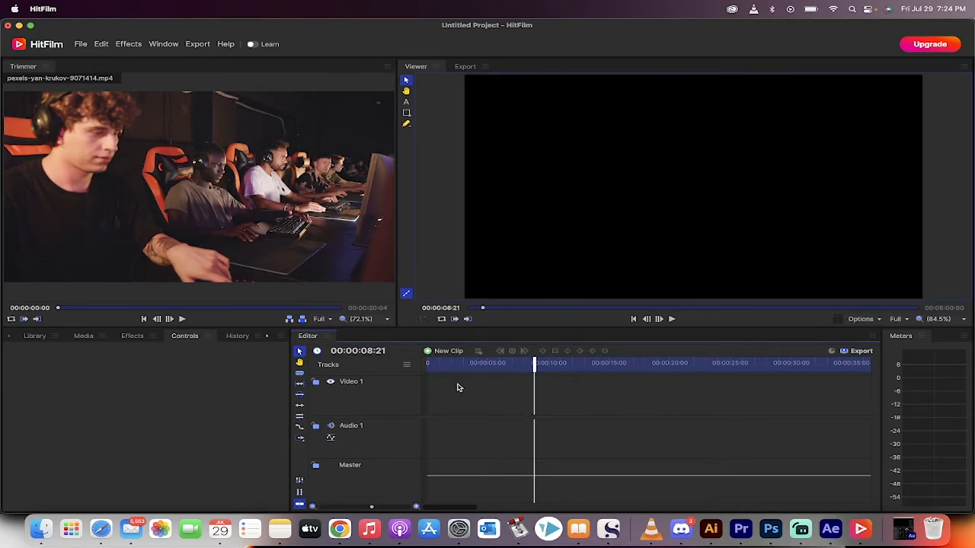
Place the imported pexels gaming-room clip on the Video 1 timeline track.
{"action": "left_click", "coordinate": [83, 336]}
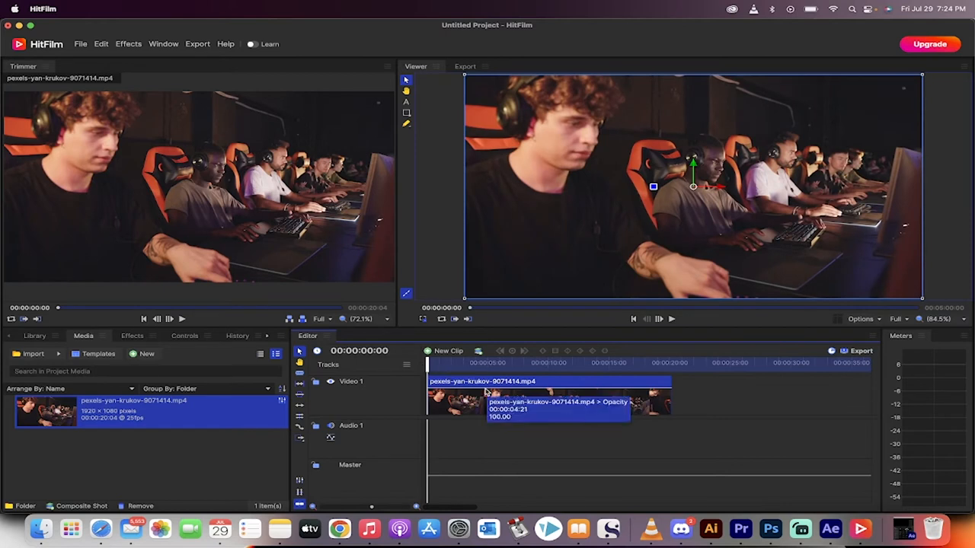
{"action": "mouse_move", "coordinate": [476, 388]}
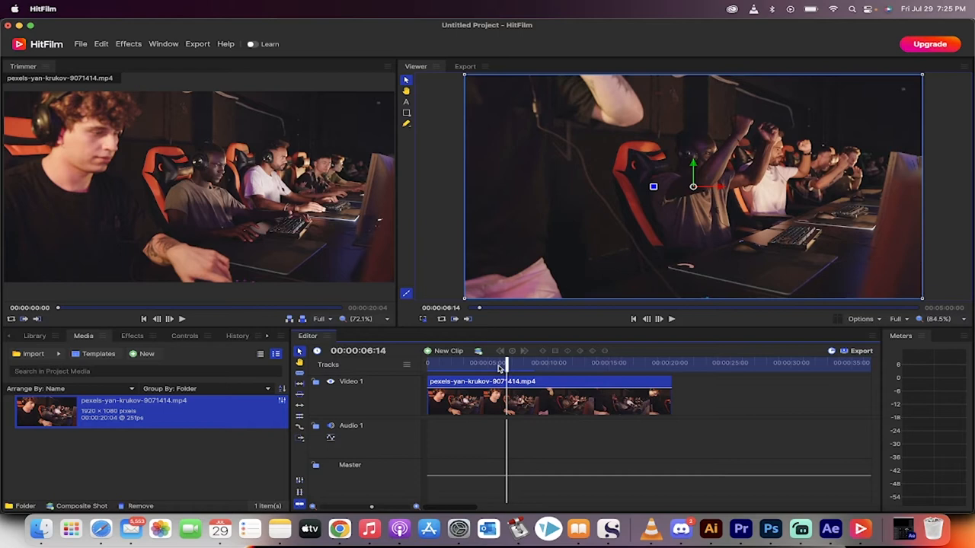
{"action": "mouse_move", "coordinate": [300, 373]}
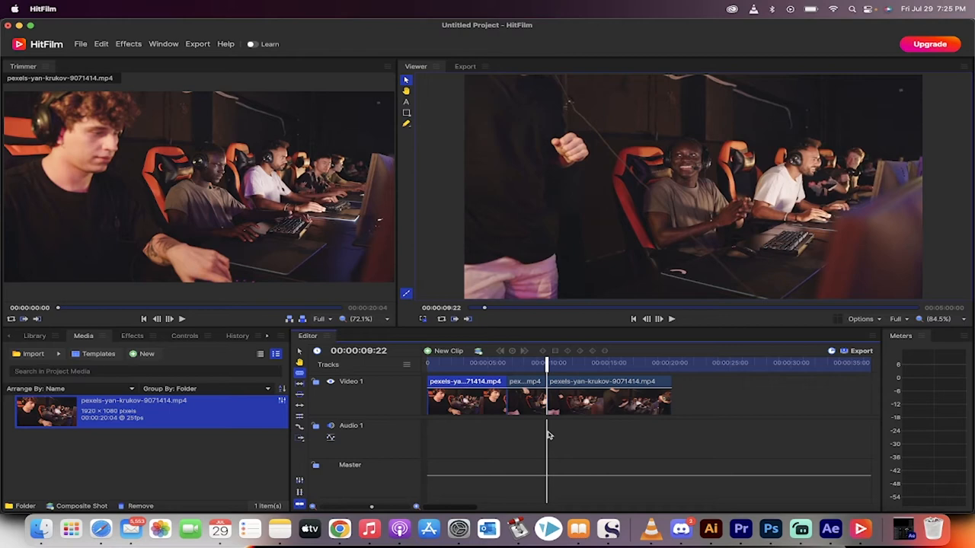
{"action": "mouse_move", "coordinate": [552, 429]}
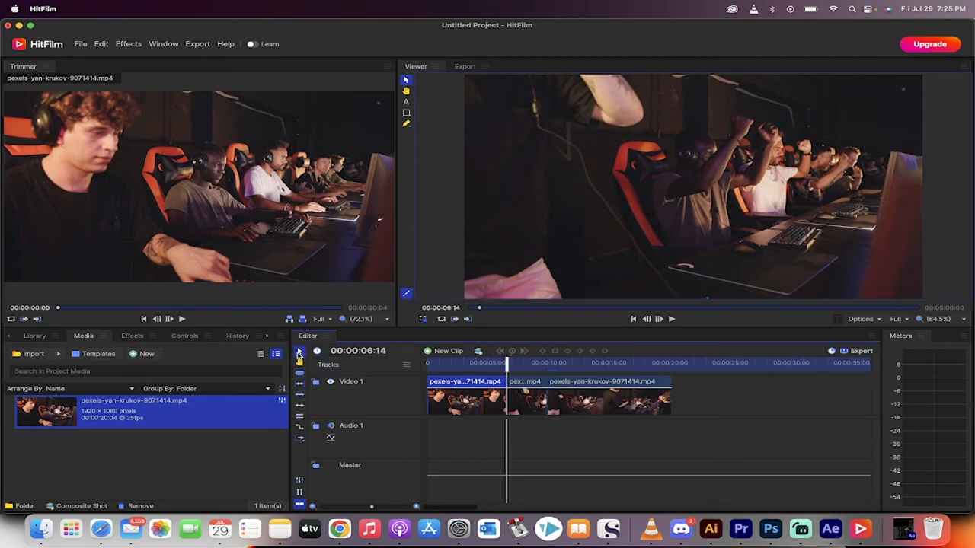
Select the short middle clip and reveal its Transform Scale property at 100%.
{"action": "left_click", "coordinate": [524, 380]}
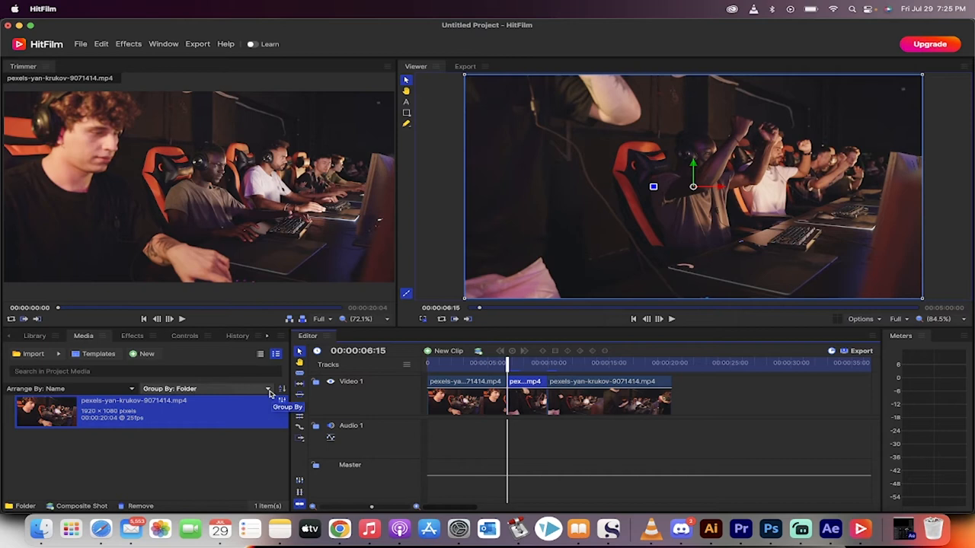
{"action": "mouse_move", "coordinate": [185, 340]}
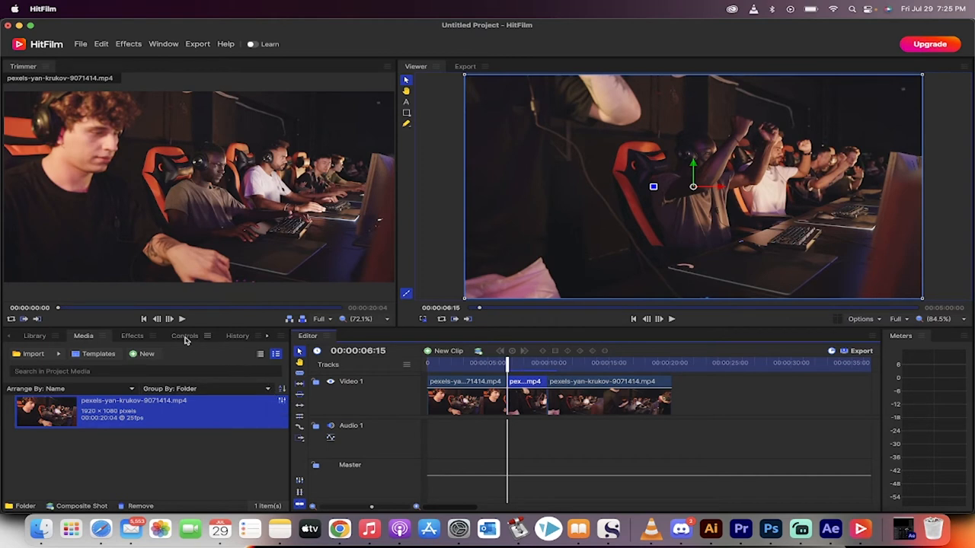
{"action": "left_click", "coordinate": [184, 336]}
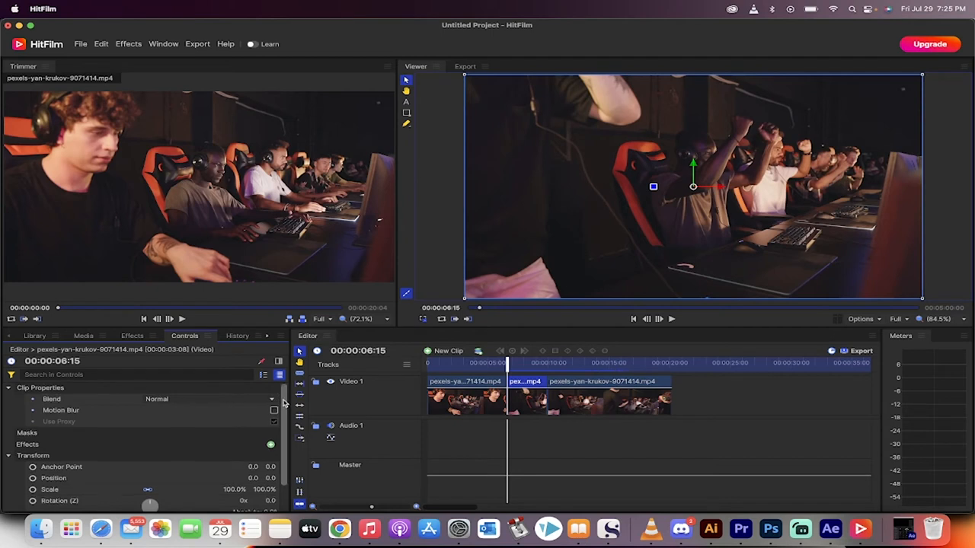
{"action": "scroll", "scroll_direction": "down", "scroll_amount": 3}
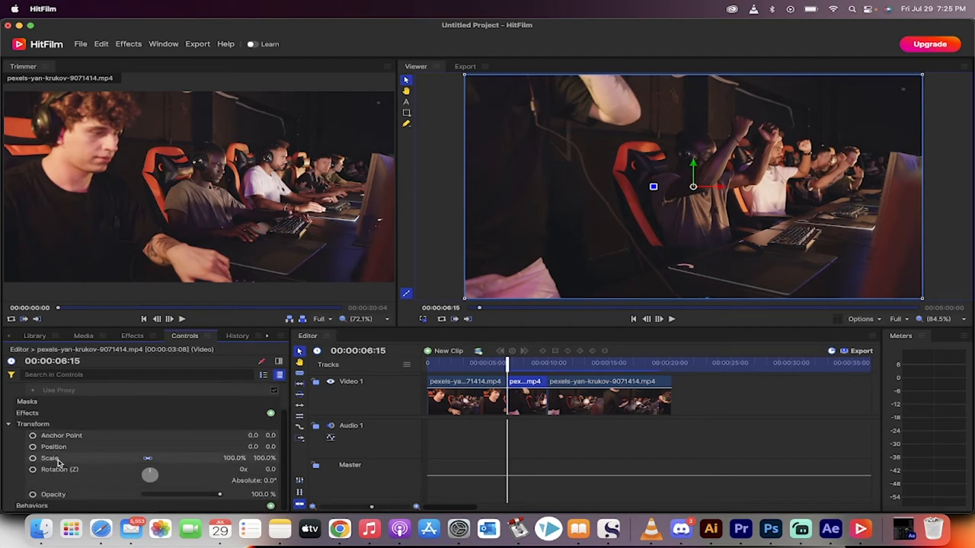
{"action": "mouse_move", "coordinate": [49, 458]}
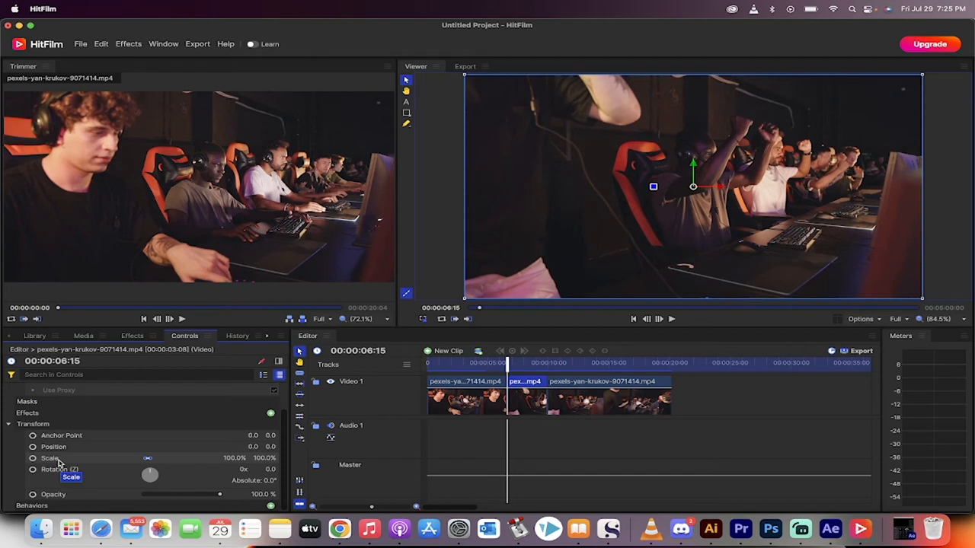
{"action": "mouse_move", "coordinate": [38, 465]}
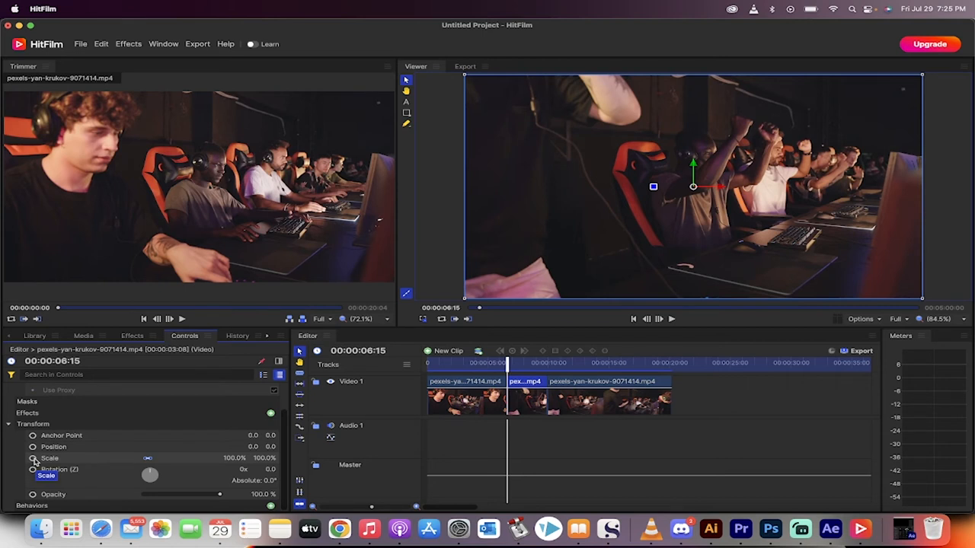
Keyframe the middle clip's Scale at 100%, then 200% later in the clip.
{"action": "left_click", "coordinate": [33, 457]}
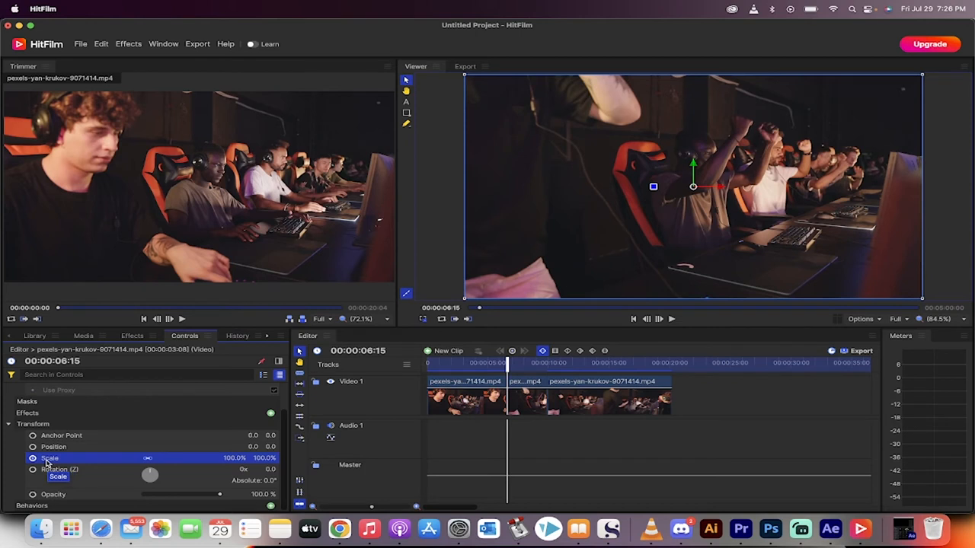
{"action": "mouse_move", "coordinate": [543, 351]}
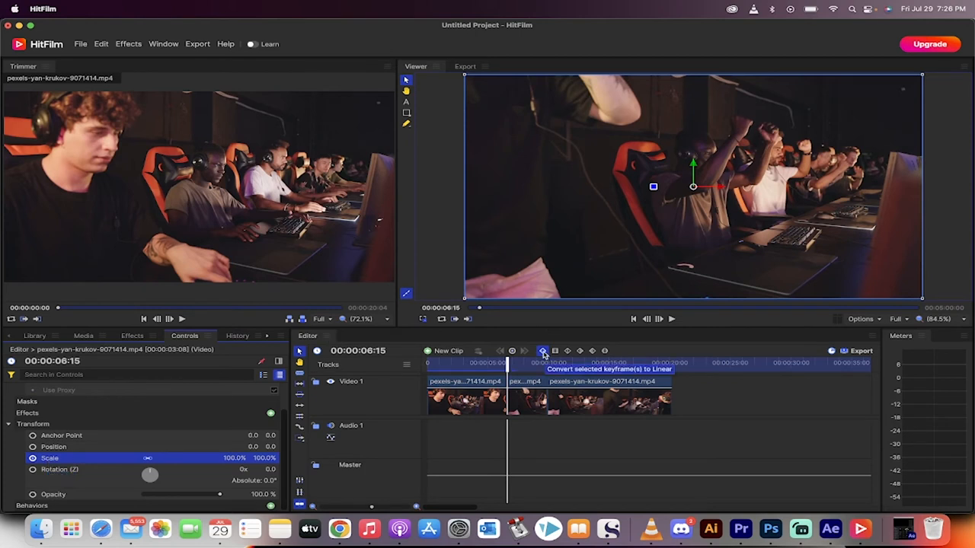
{"action": "mouse_move", "coordinate": [217, 445]}
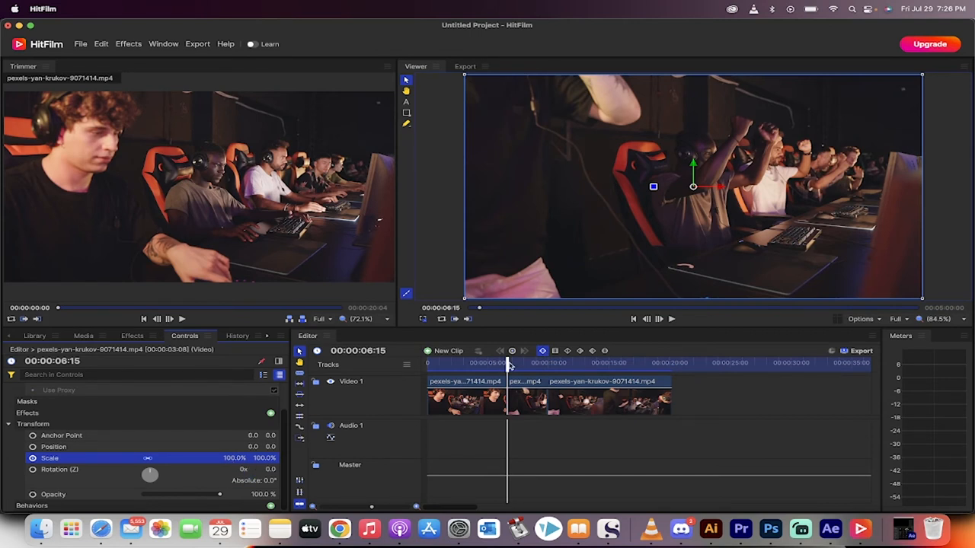
{"action": "left_click_drag", "start_coordinate": [508, 362], "coordinate": [522, 363]}
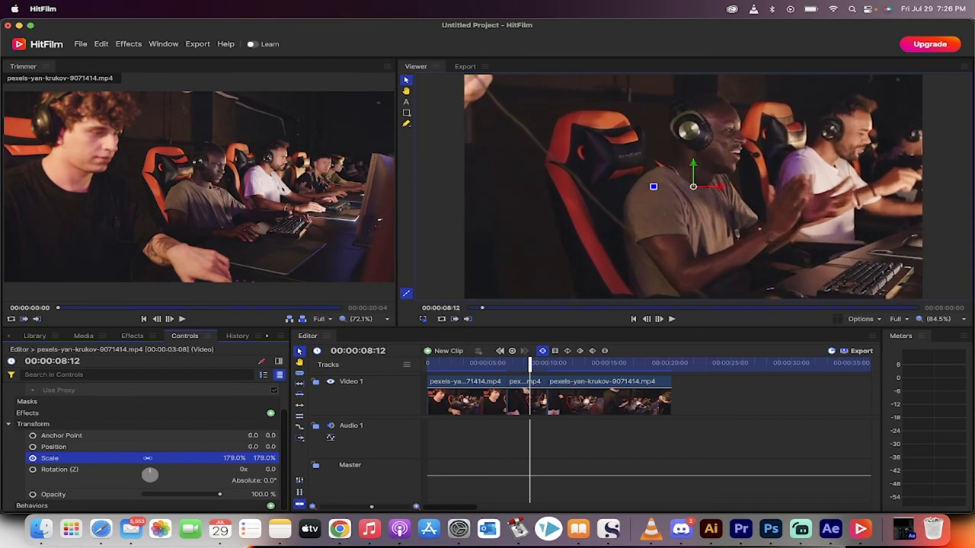
{"action": "left_click_drag", "start_coordinate": [228, 458], "coordinate": [252, 458]}
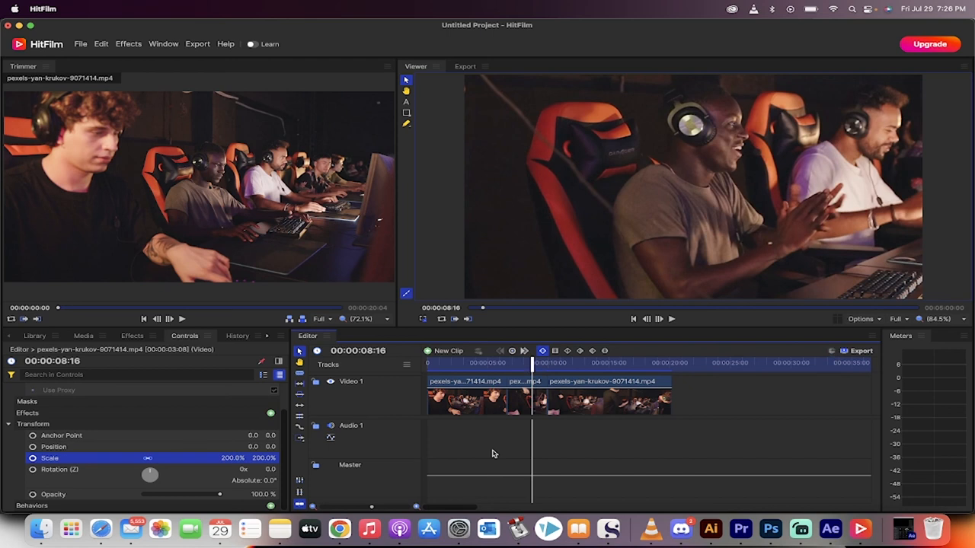
{"action": "mouse_move", "coordinate": [768, 513]}
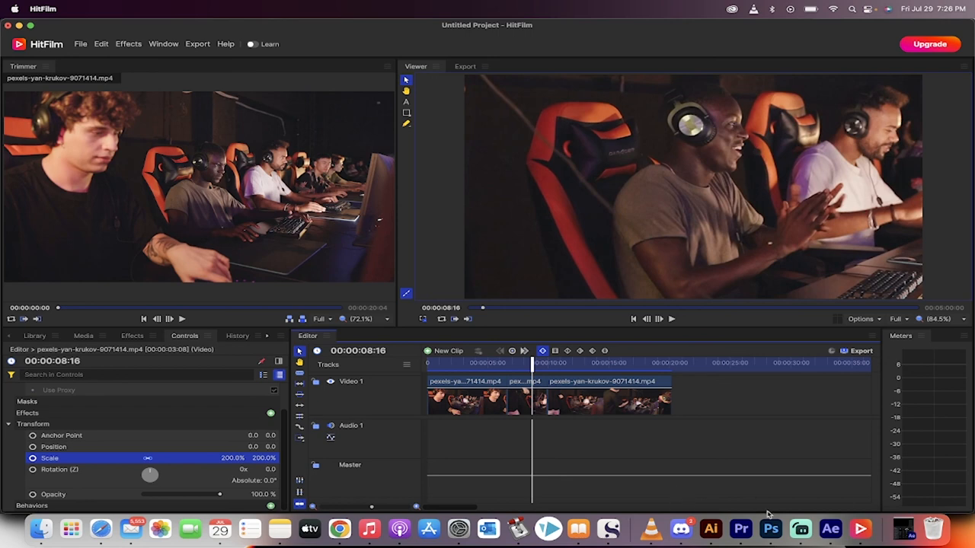